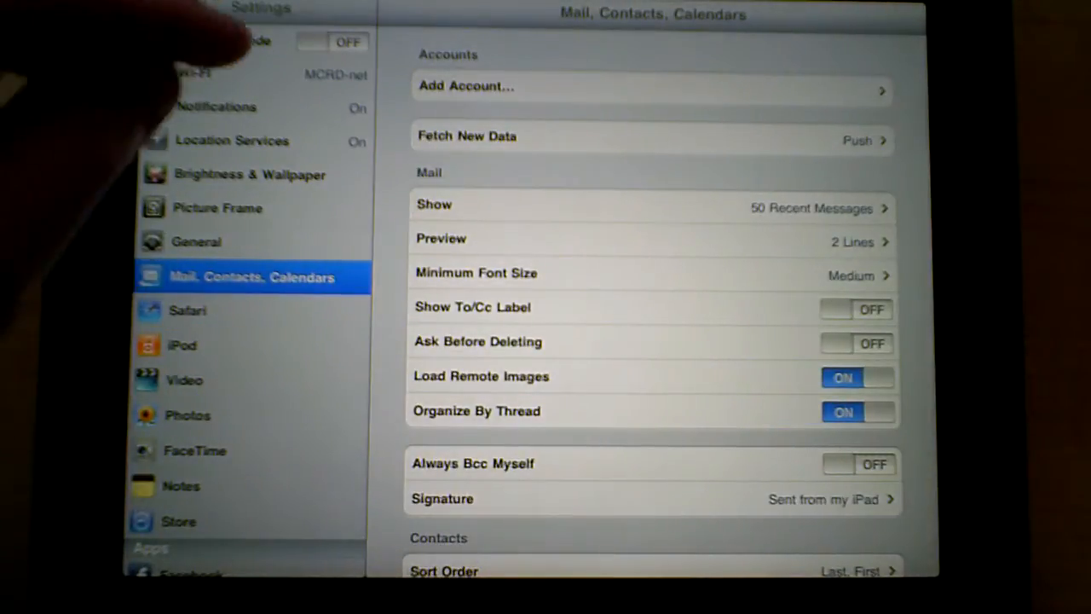
Begin adding a new account from Mail, Contacts, Calendars
click(651, 85)
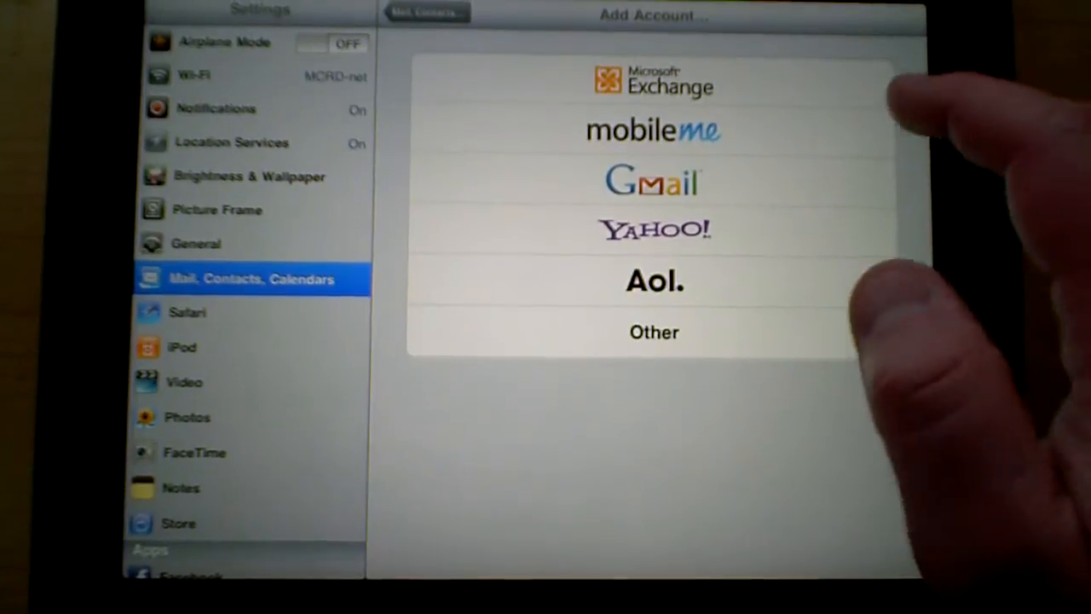
Choose Microsoft Exchange and enter the Gmail address as email and username plus the password
click(655, 77)
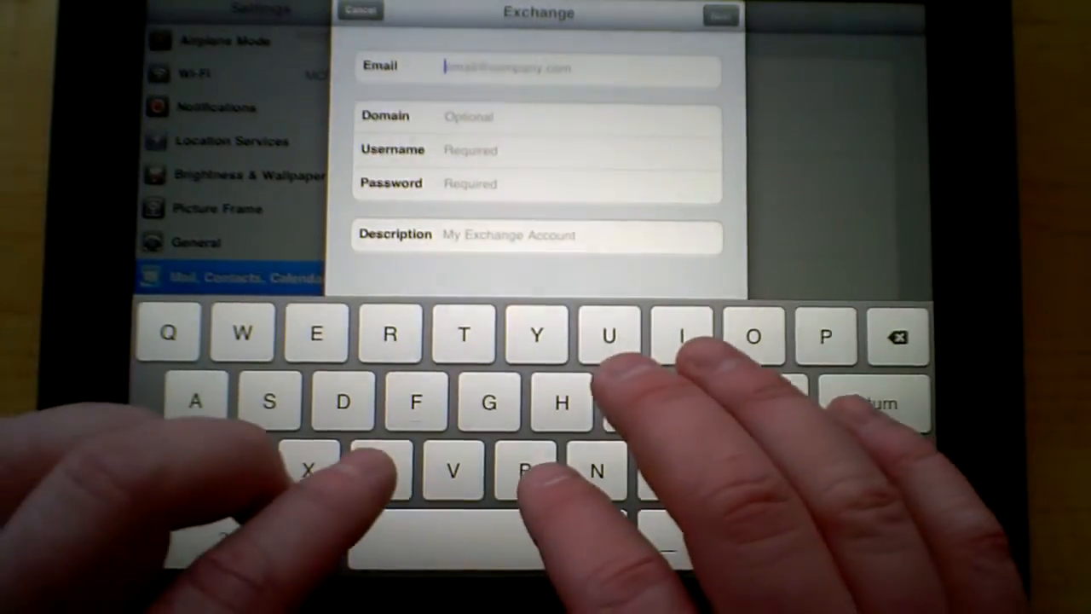
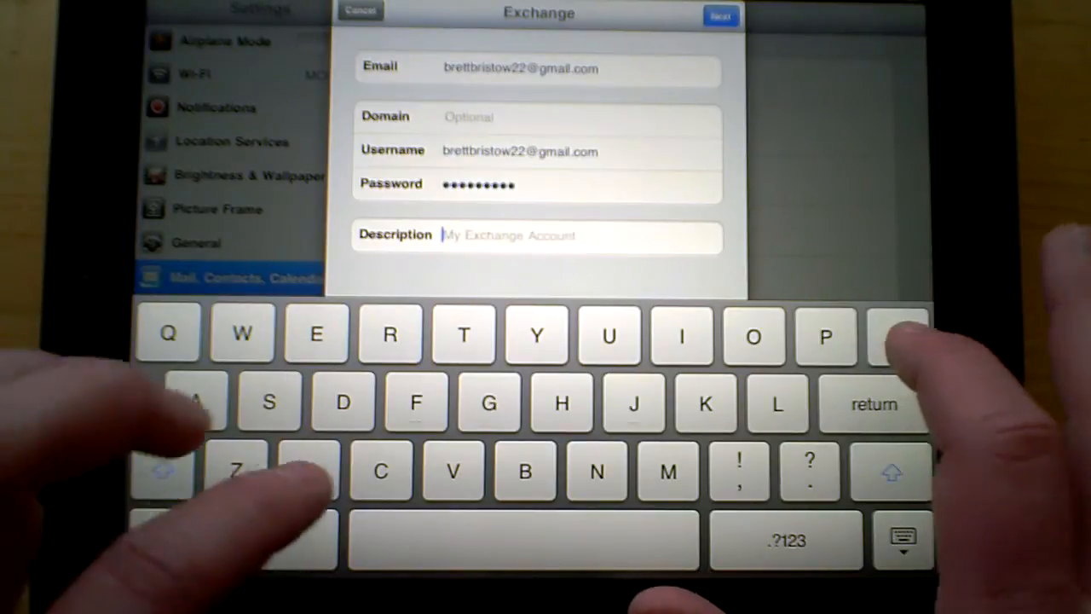
Set the description to Google and enter the Google server address, reaching the sync toggles
text(Google)
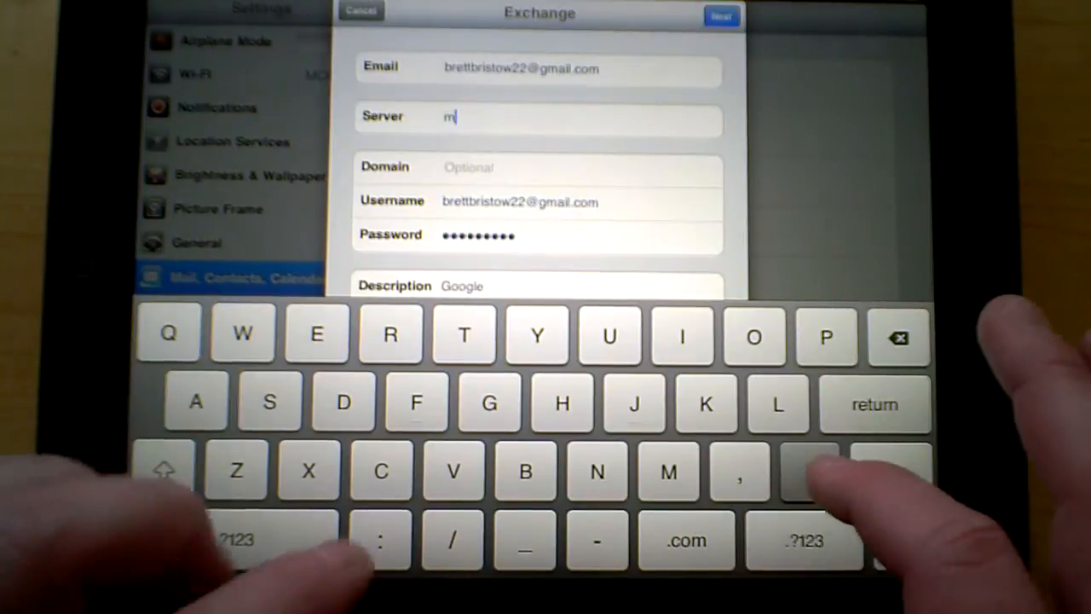
text(.google)
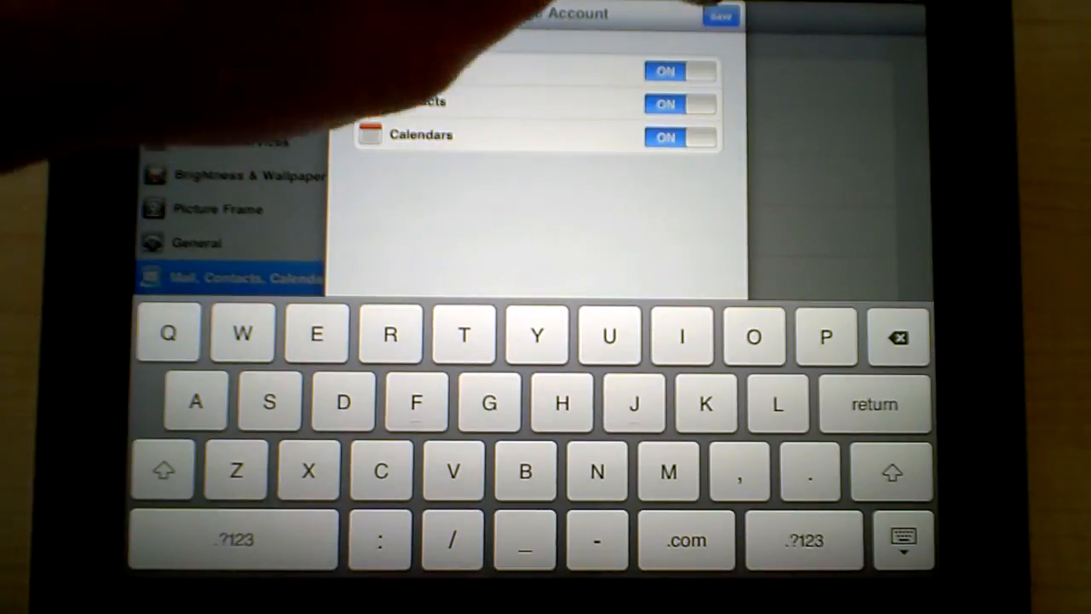
Save the Exchange account with Mail, Contacts and Calendars all left on
click(721, 14)
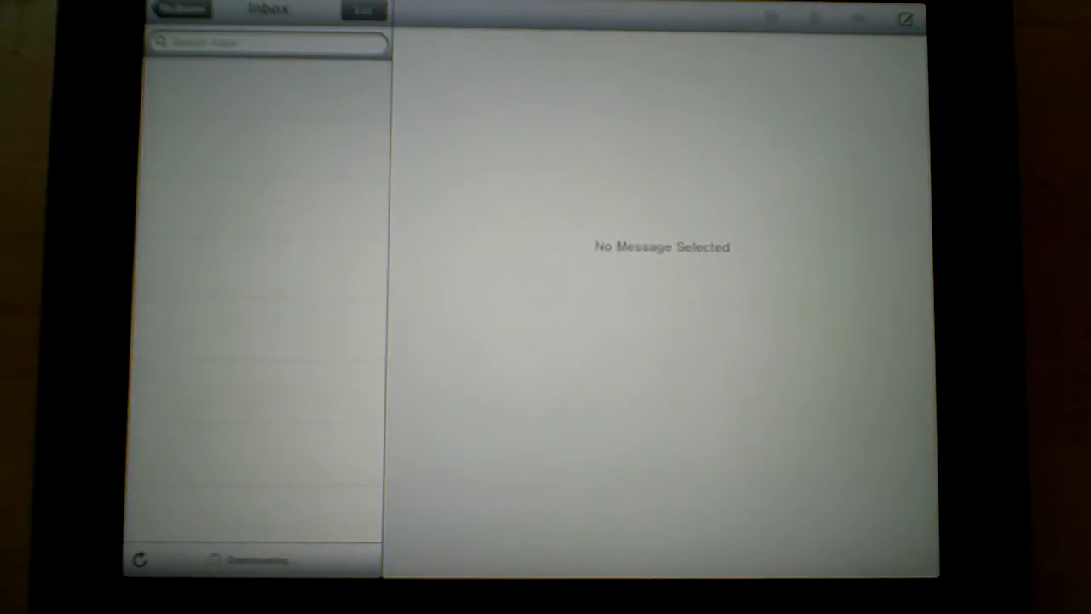
Leave the inbox for the home screen and view Calendar's synced Scripture Study event
click(255, 86)
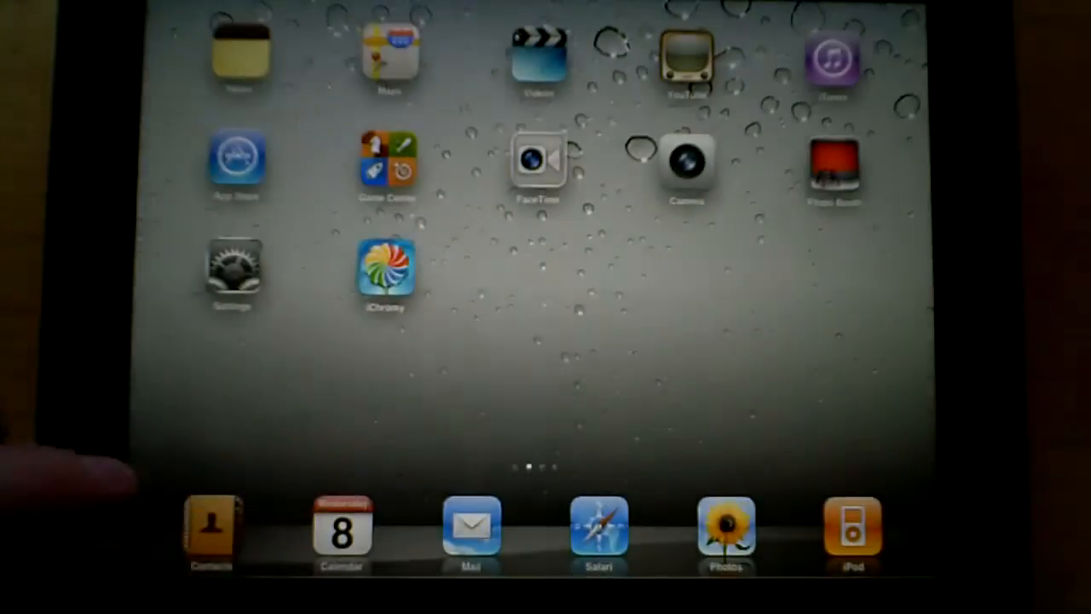
click(341, 528)
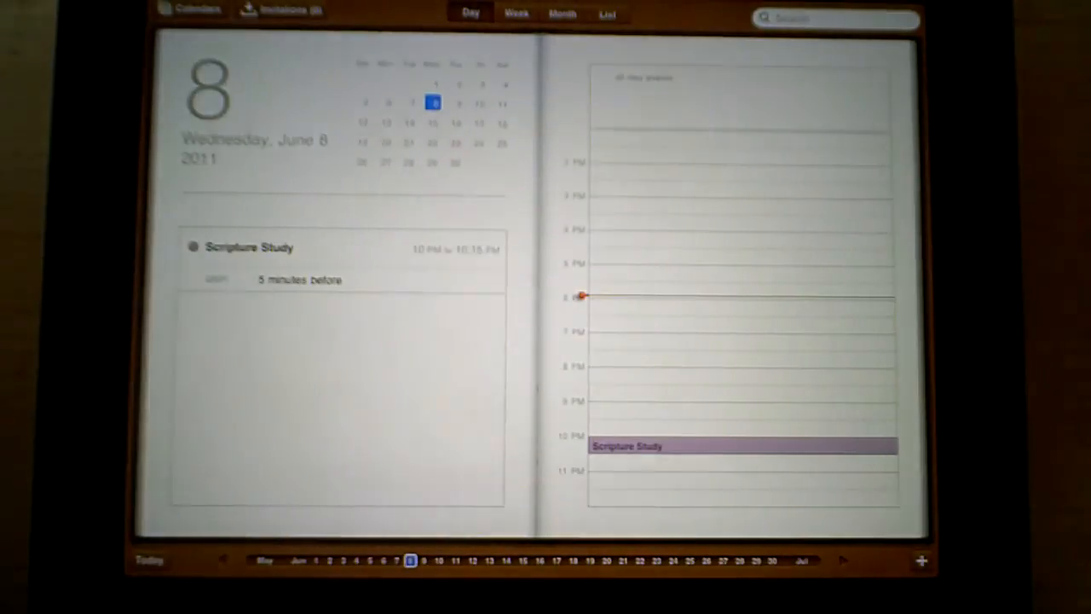
click(562, 13)
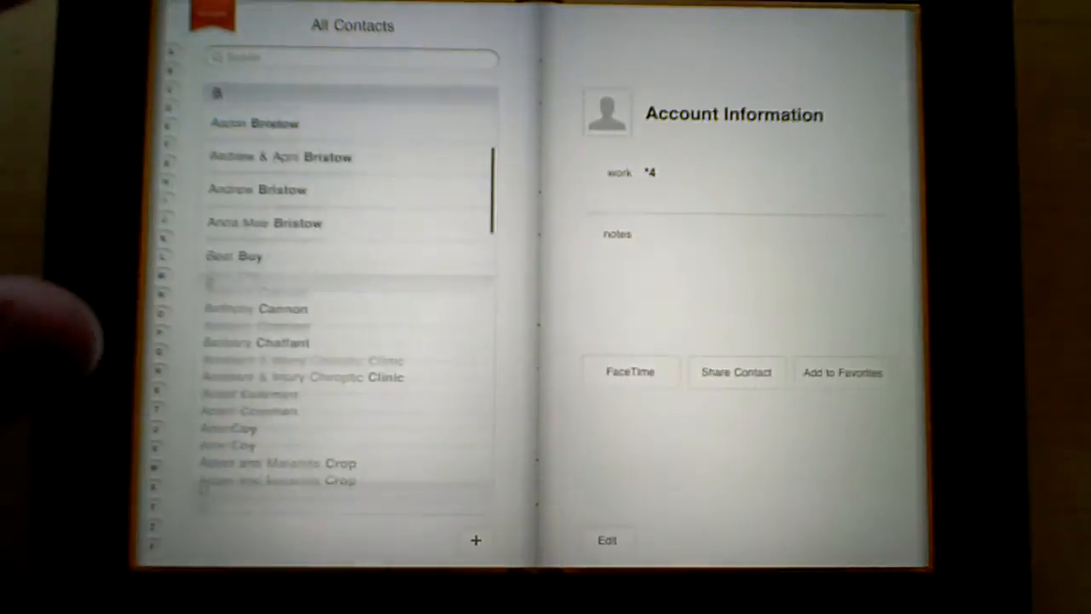
Scroll through the 50 synced contacts and return to the home screen
scroll(down, 3)
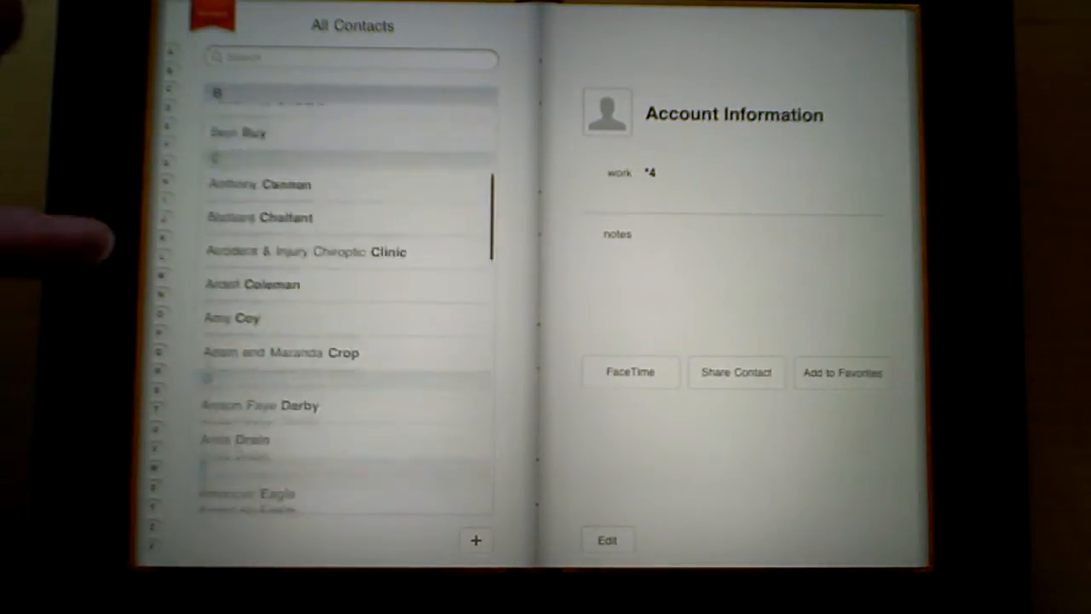
scroll(down, 3)
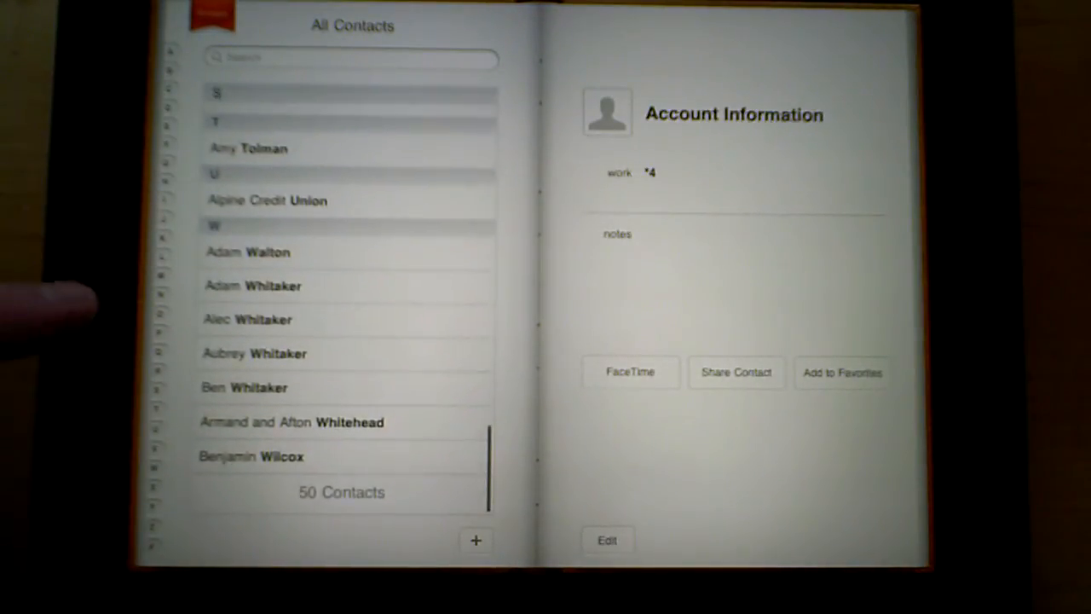
key(home)
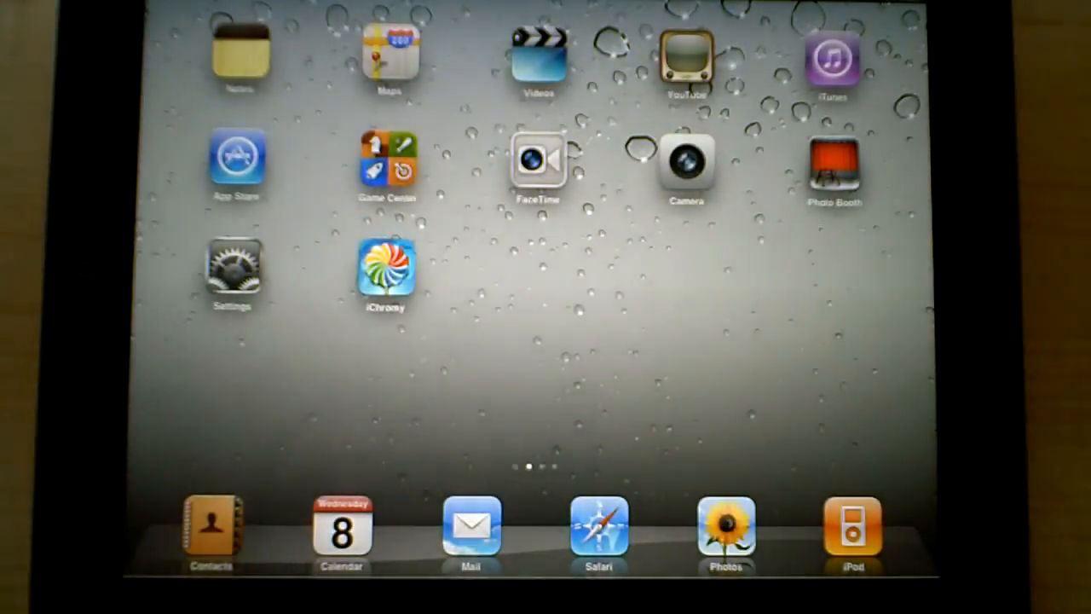